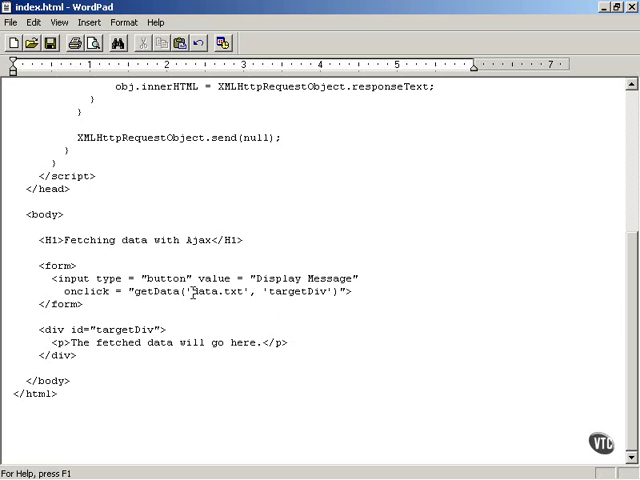
# - Select the relative file name data.txt inside the getData('data.txt', 'targetDiv') call
pyautogui.doubleClick(224, 292)
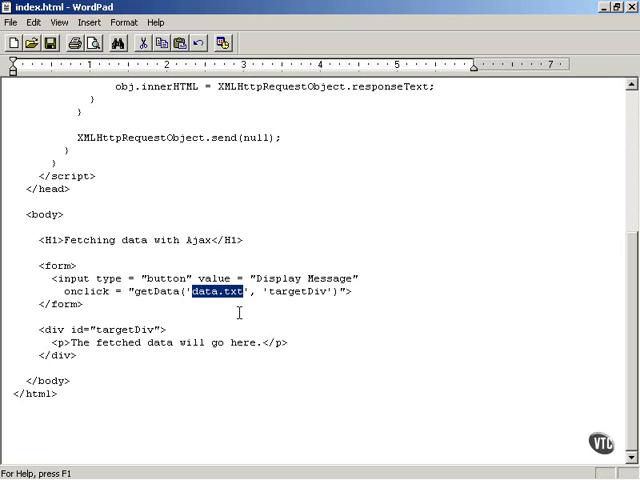
pyautogui.click(88, 300)
pyautogui.write('http://localhost/vtcajax/')
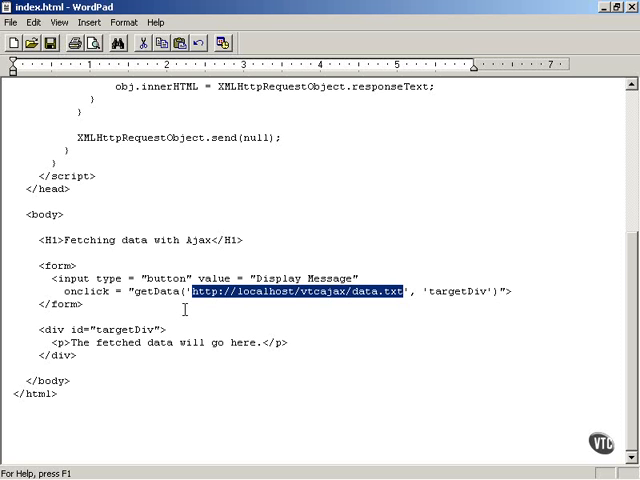
pyautogui.moveTo(198, 300)
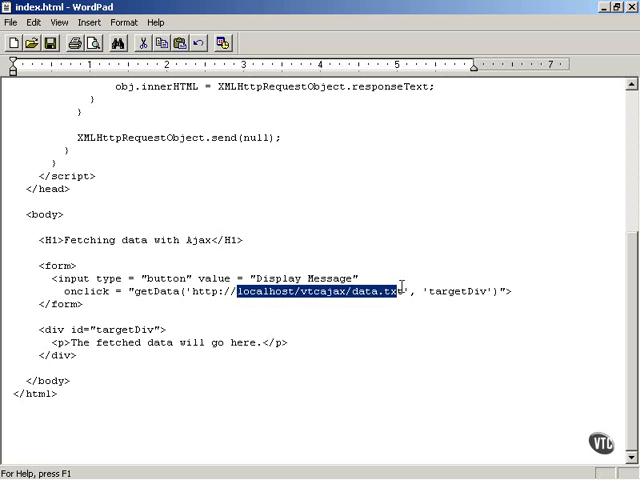
pyautogui.moveTo(360, 322)
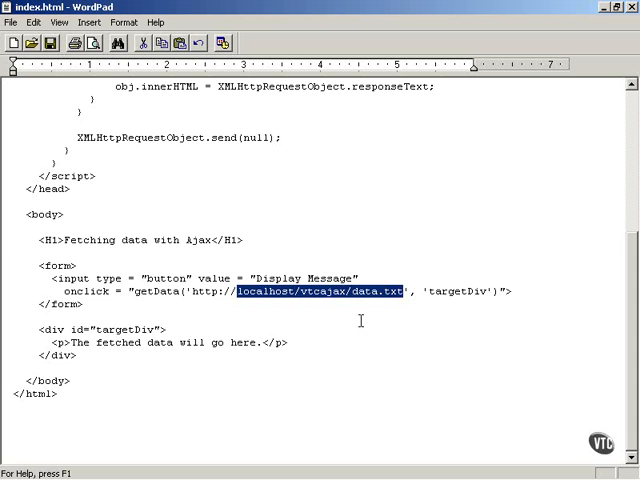